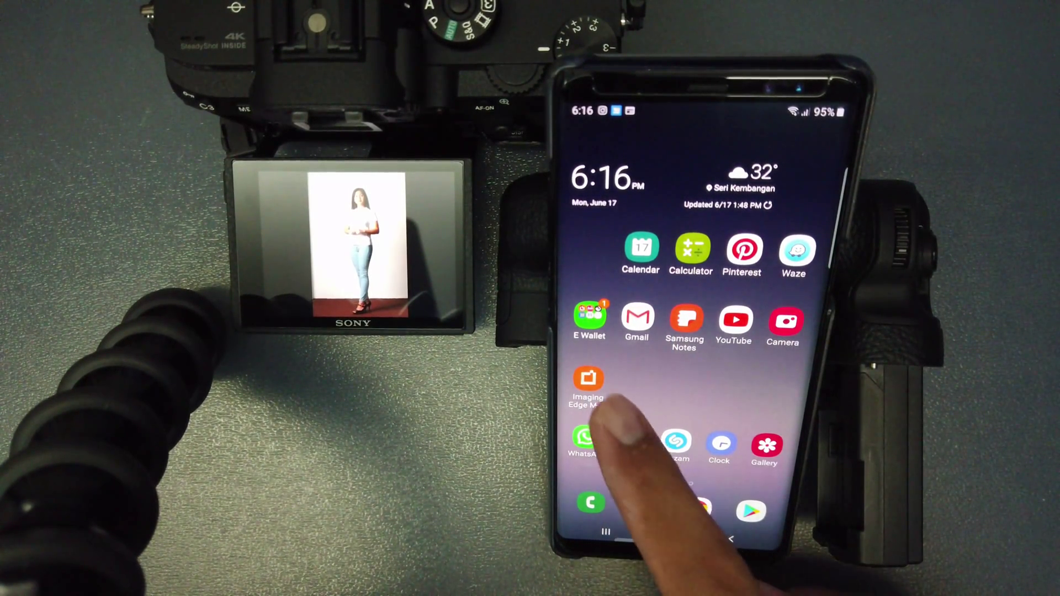
# Launch Imaging Edge Mobile on the phone to list the camera's network.
pyautogui.click(587, 379)
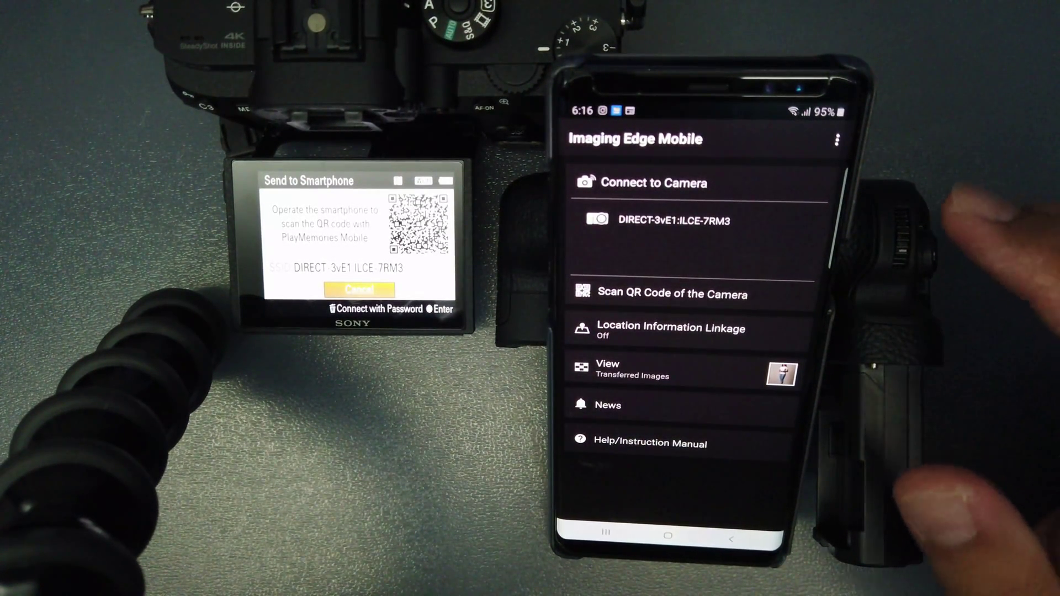
# Try connecting twice to DIRECT-3vE1:ILCE-7RM3, ending at a Disconnected message.
pyautogui.click(694, 220)
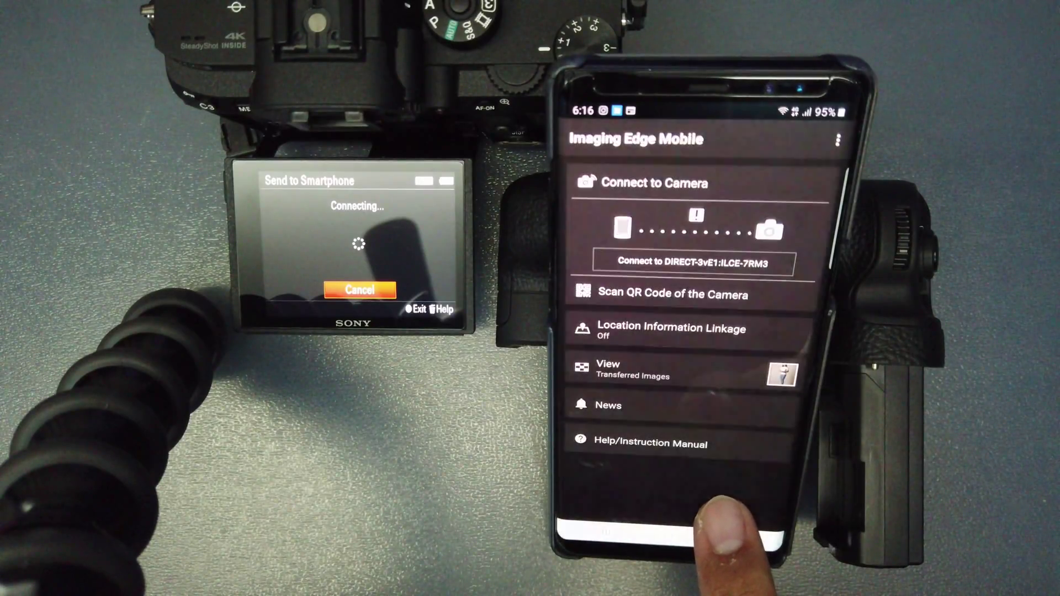
pyautogui.click(693, 262)
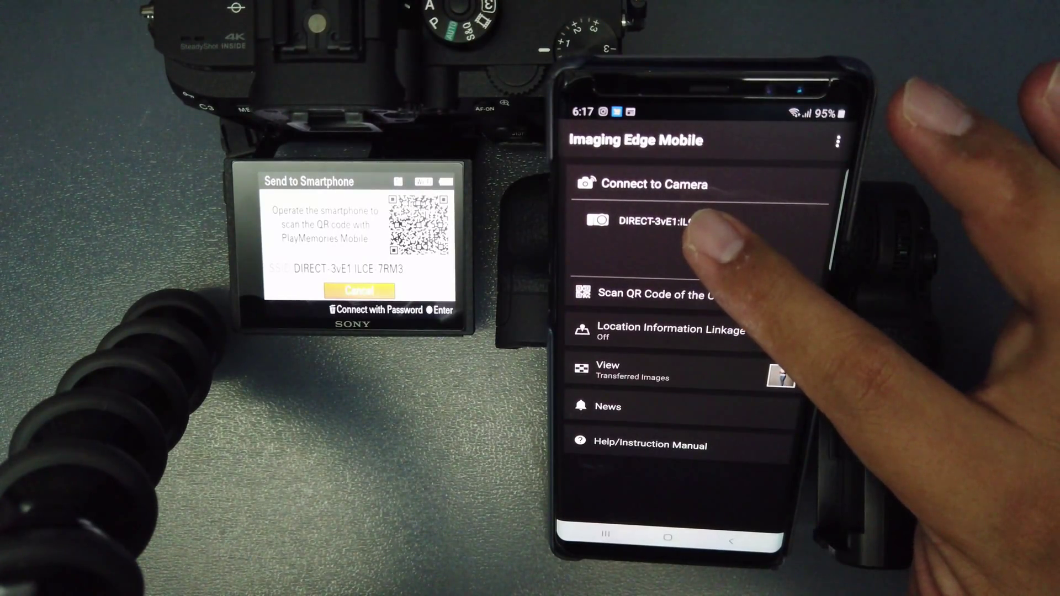
pyautogui.click(691, 222)
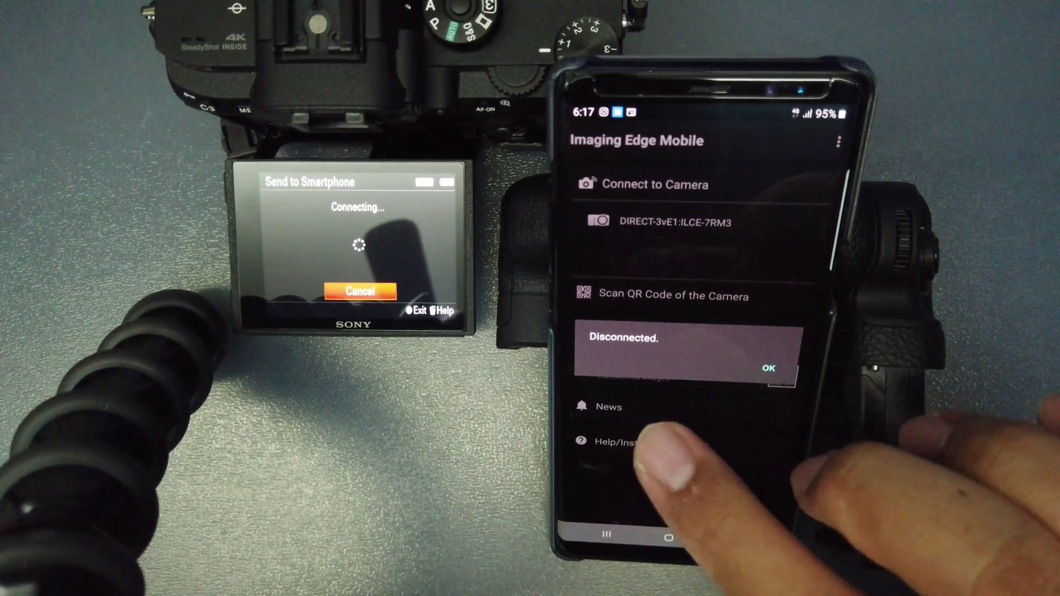
pyautogui.click(768, 368)
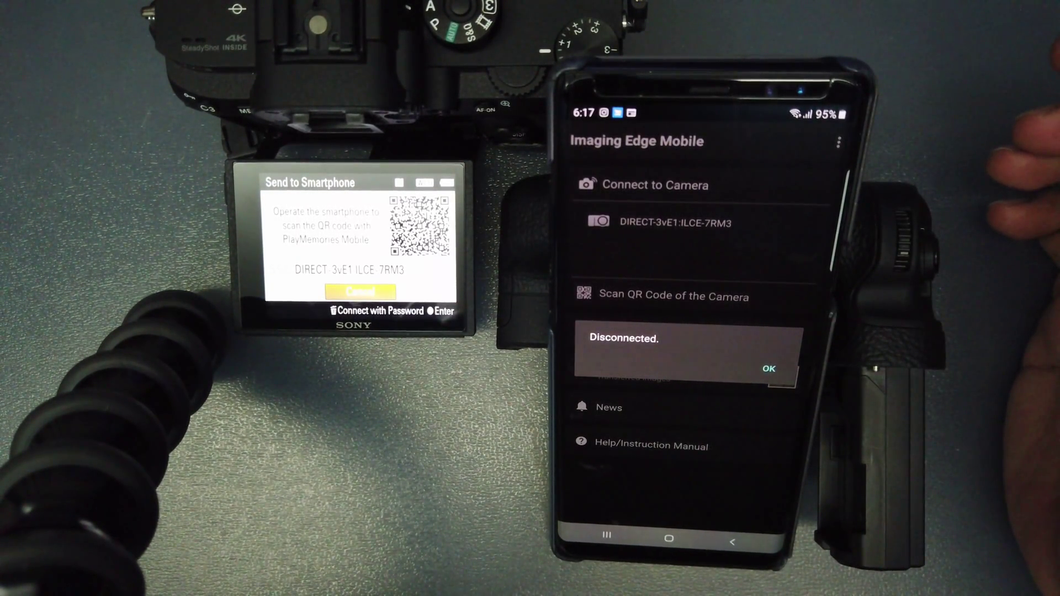
# Dismiss the Disconnected message and reconnect to DIRECT-3vE1:ILCE-7RM3.
pyautogui.click(770, 368)
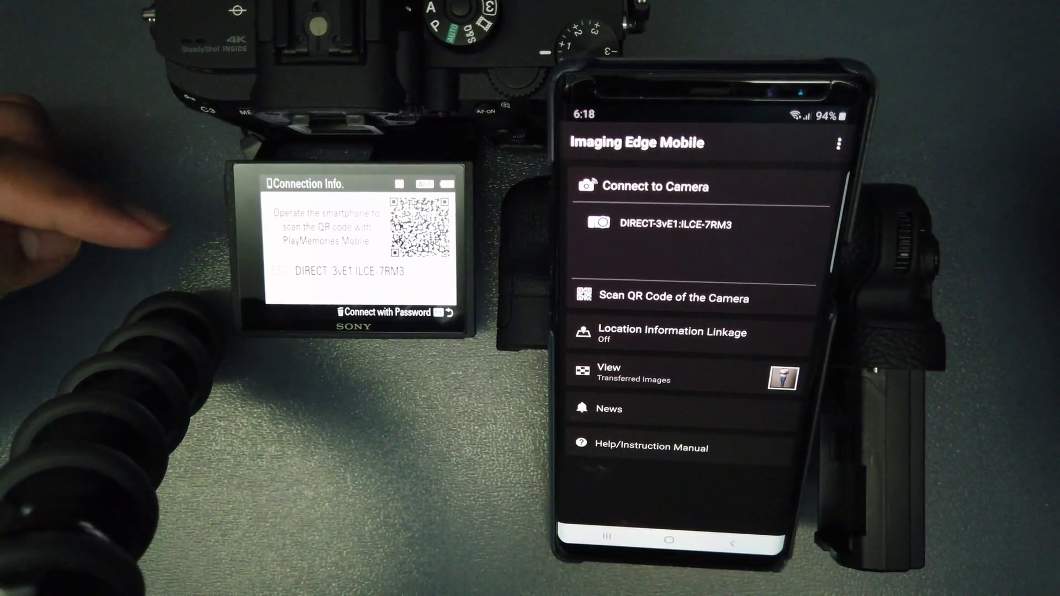
pyautogui.click(668, 223)
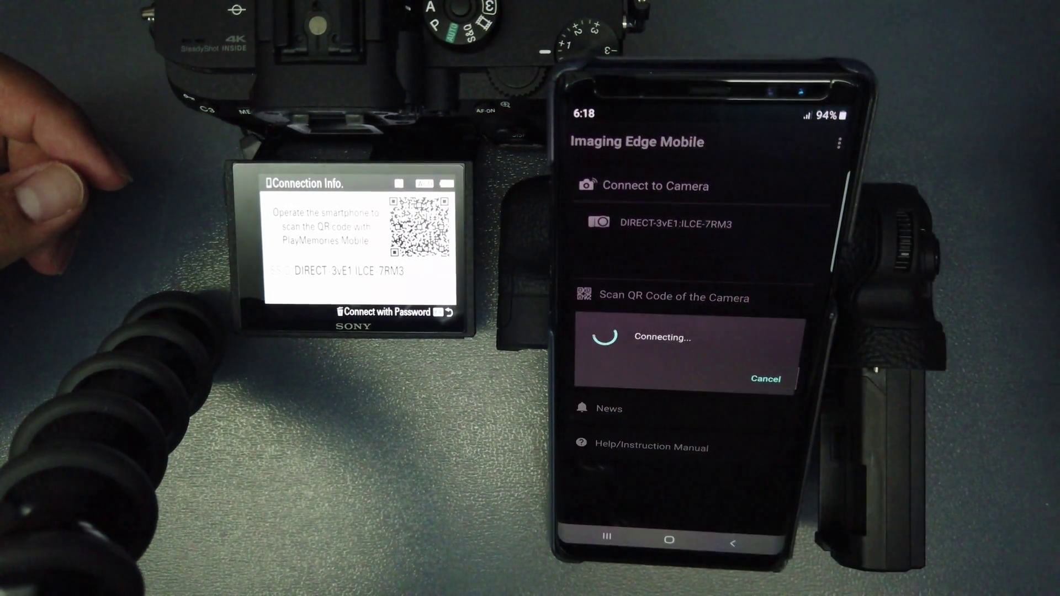